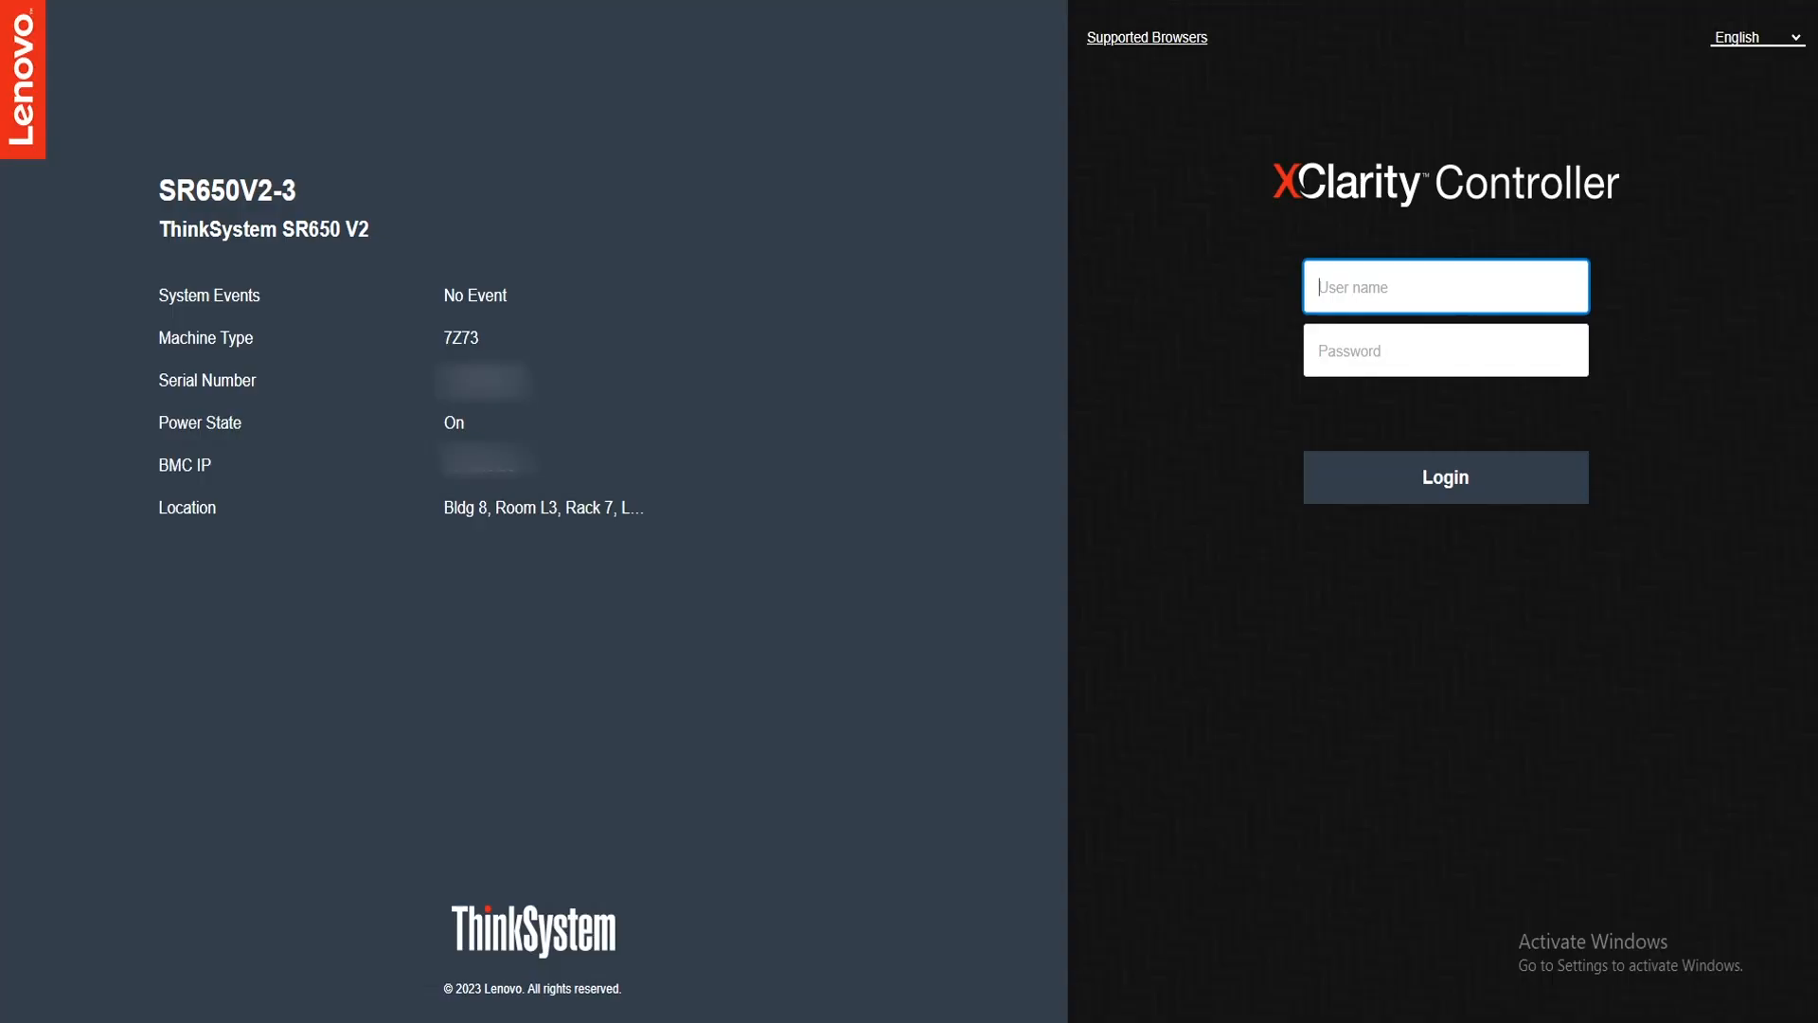
# Log in to XClarity Controller as USERID with the account password
pyautogui.write('USERID')
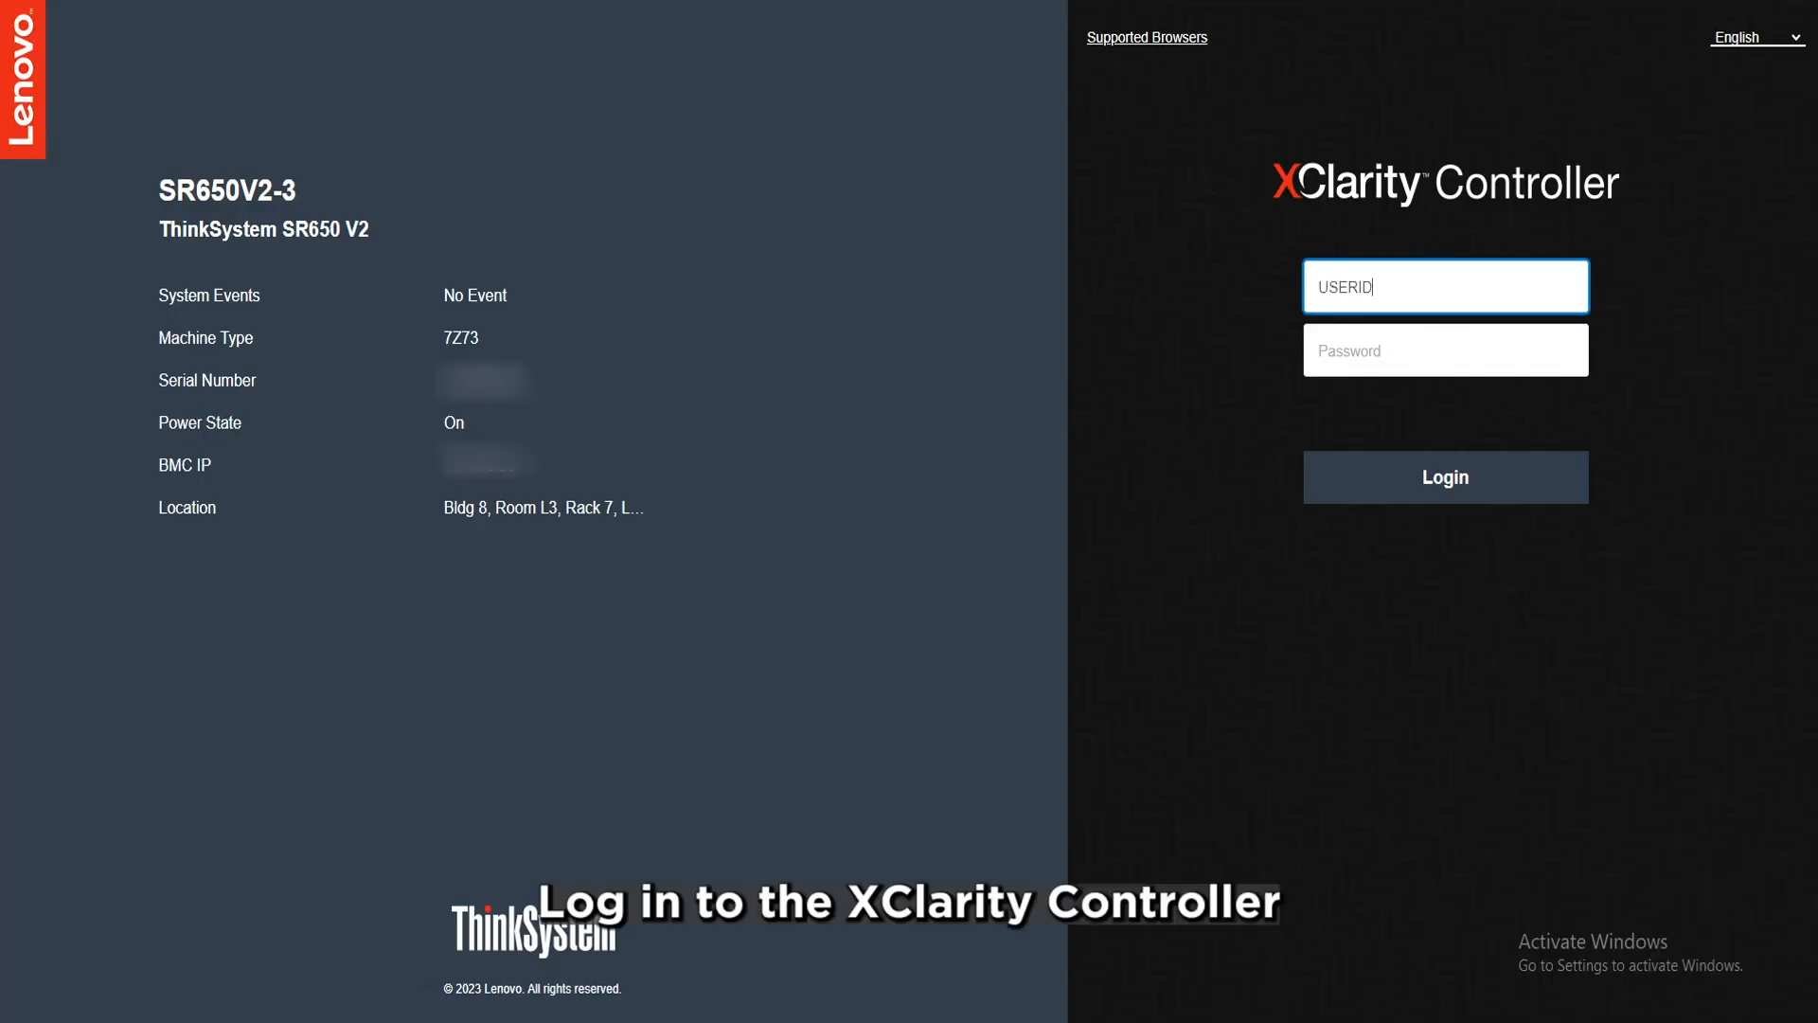
pyautogui.write('••••••••••')
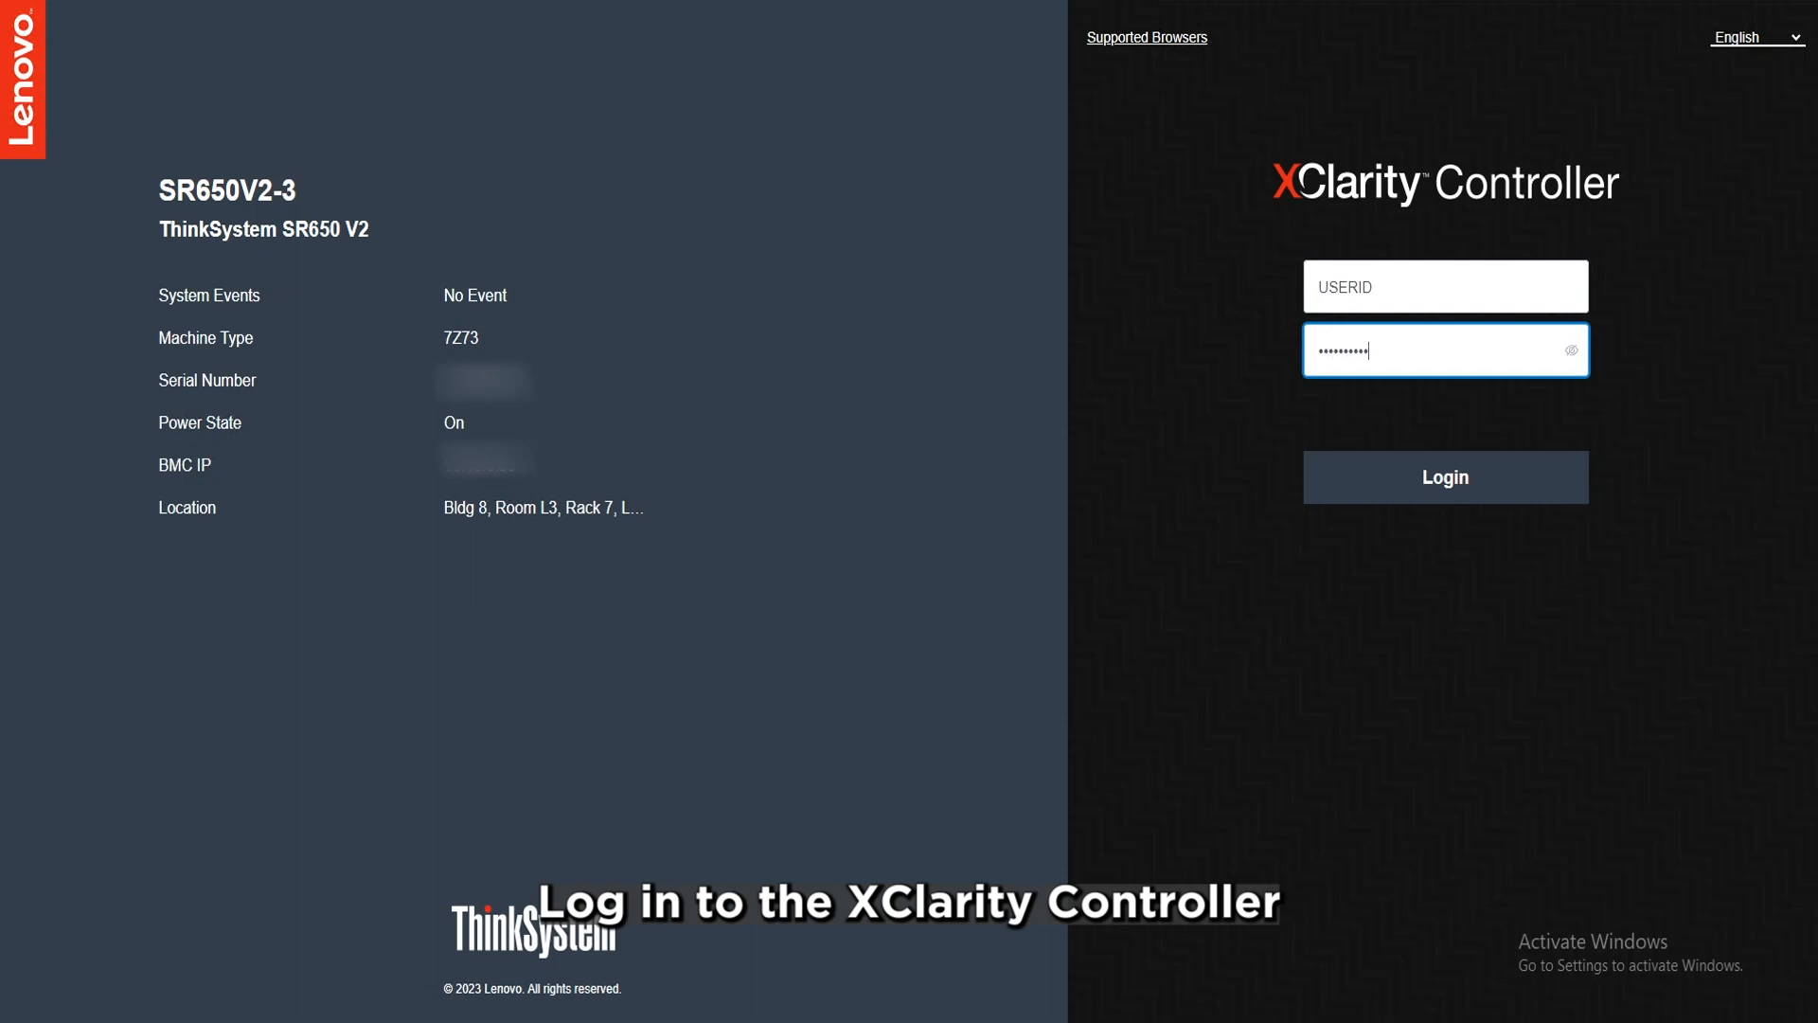
pyautogui.click(1445, 477)
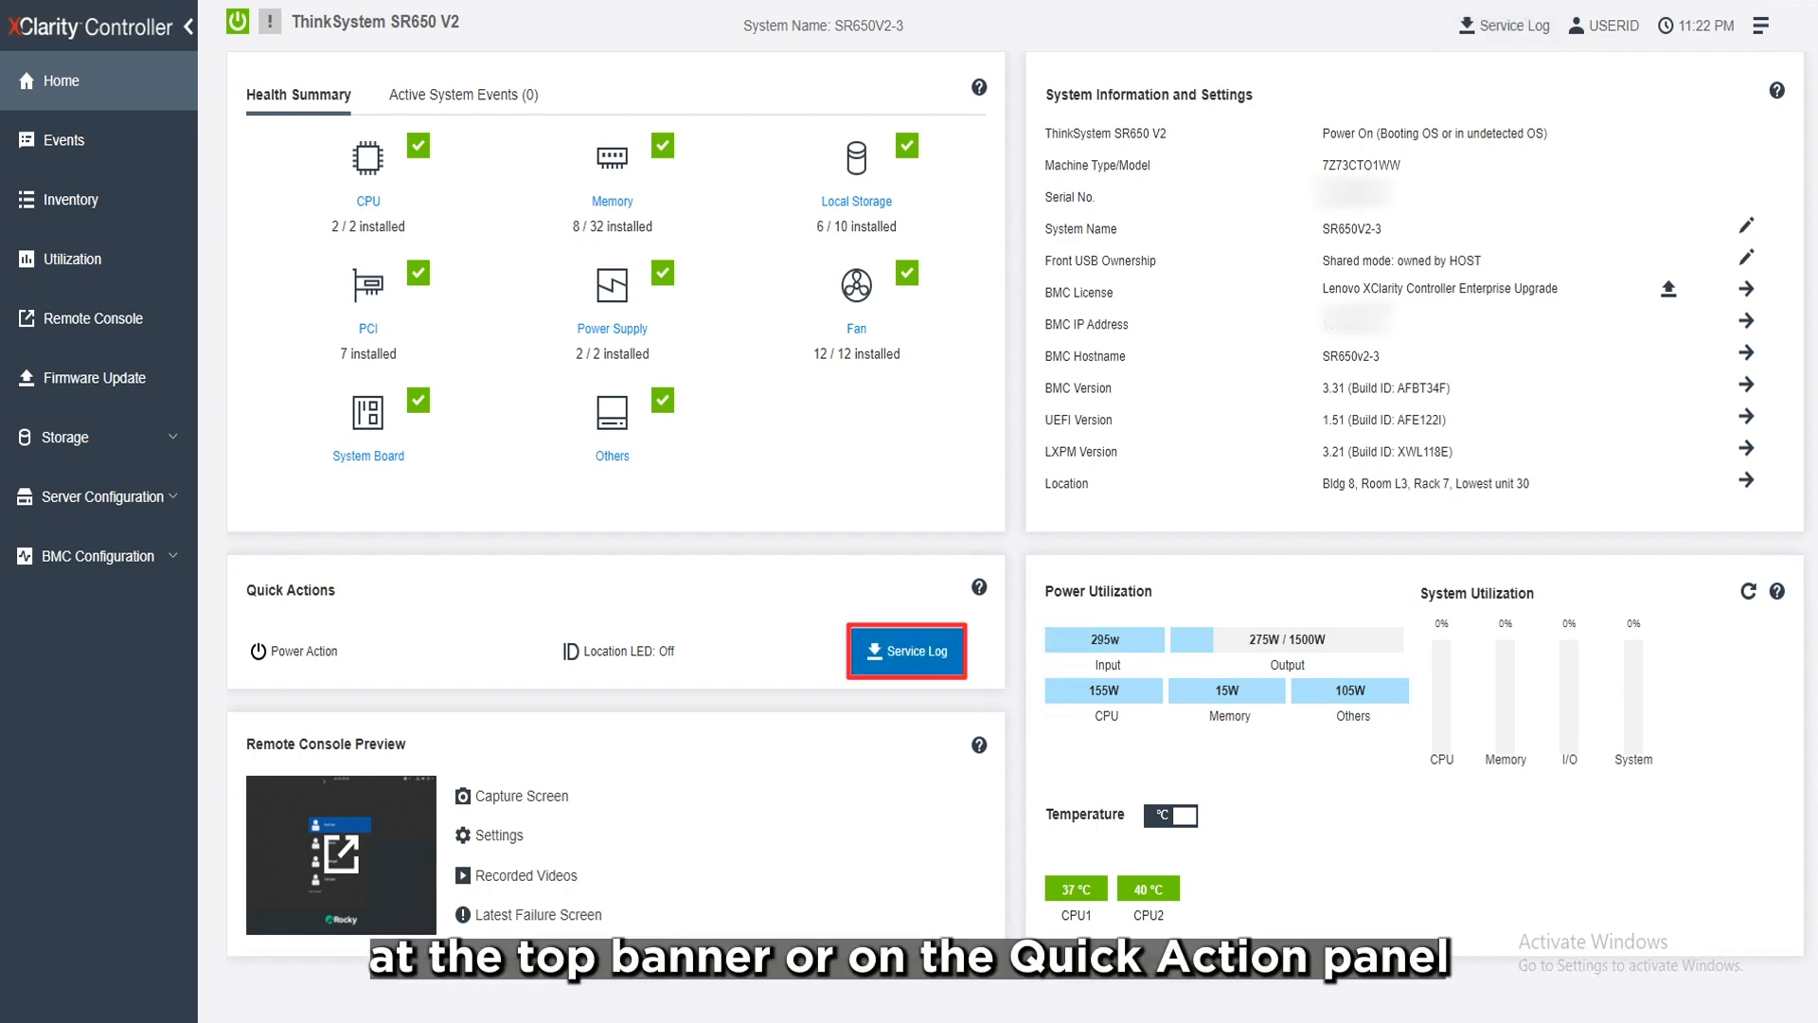
# Choose Service Data Log from Quick Actions and include all optional information in the download
pyautogui.click(907, 650)
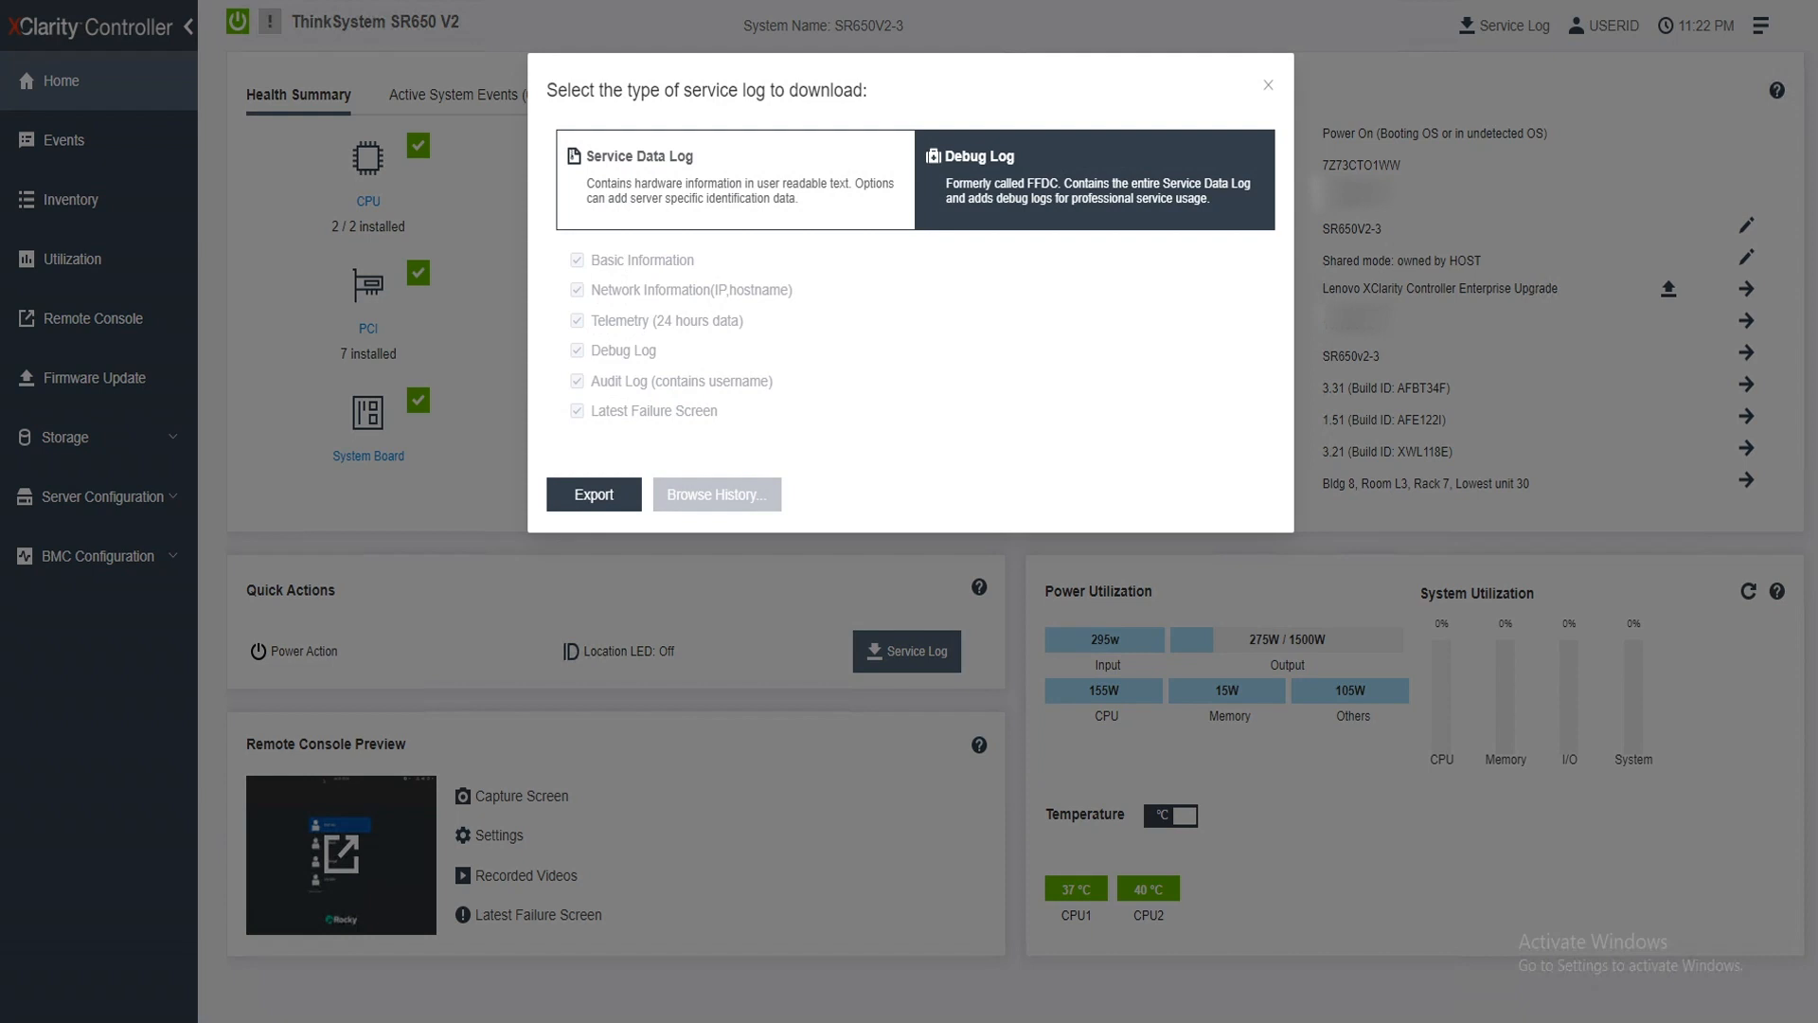
pyautogui.click(735, 179)
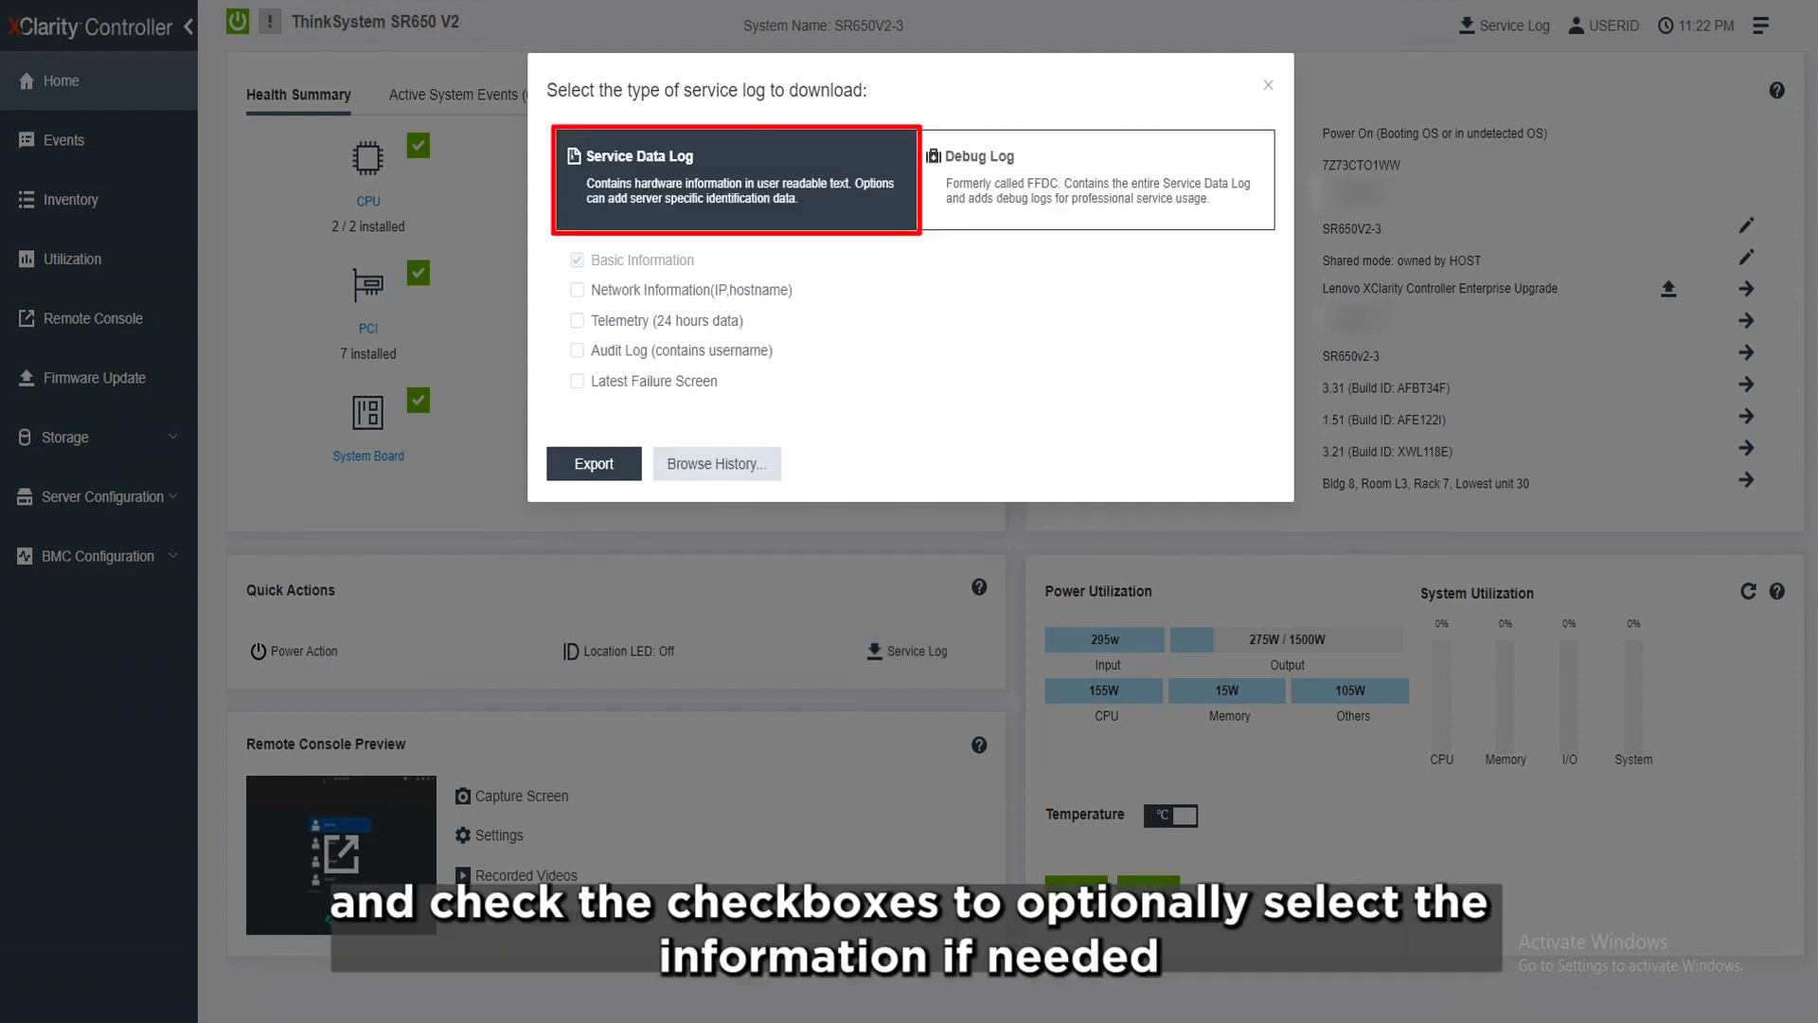
pyautogui.click(577, 288)
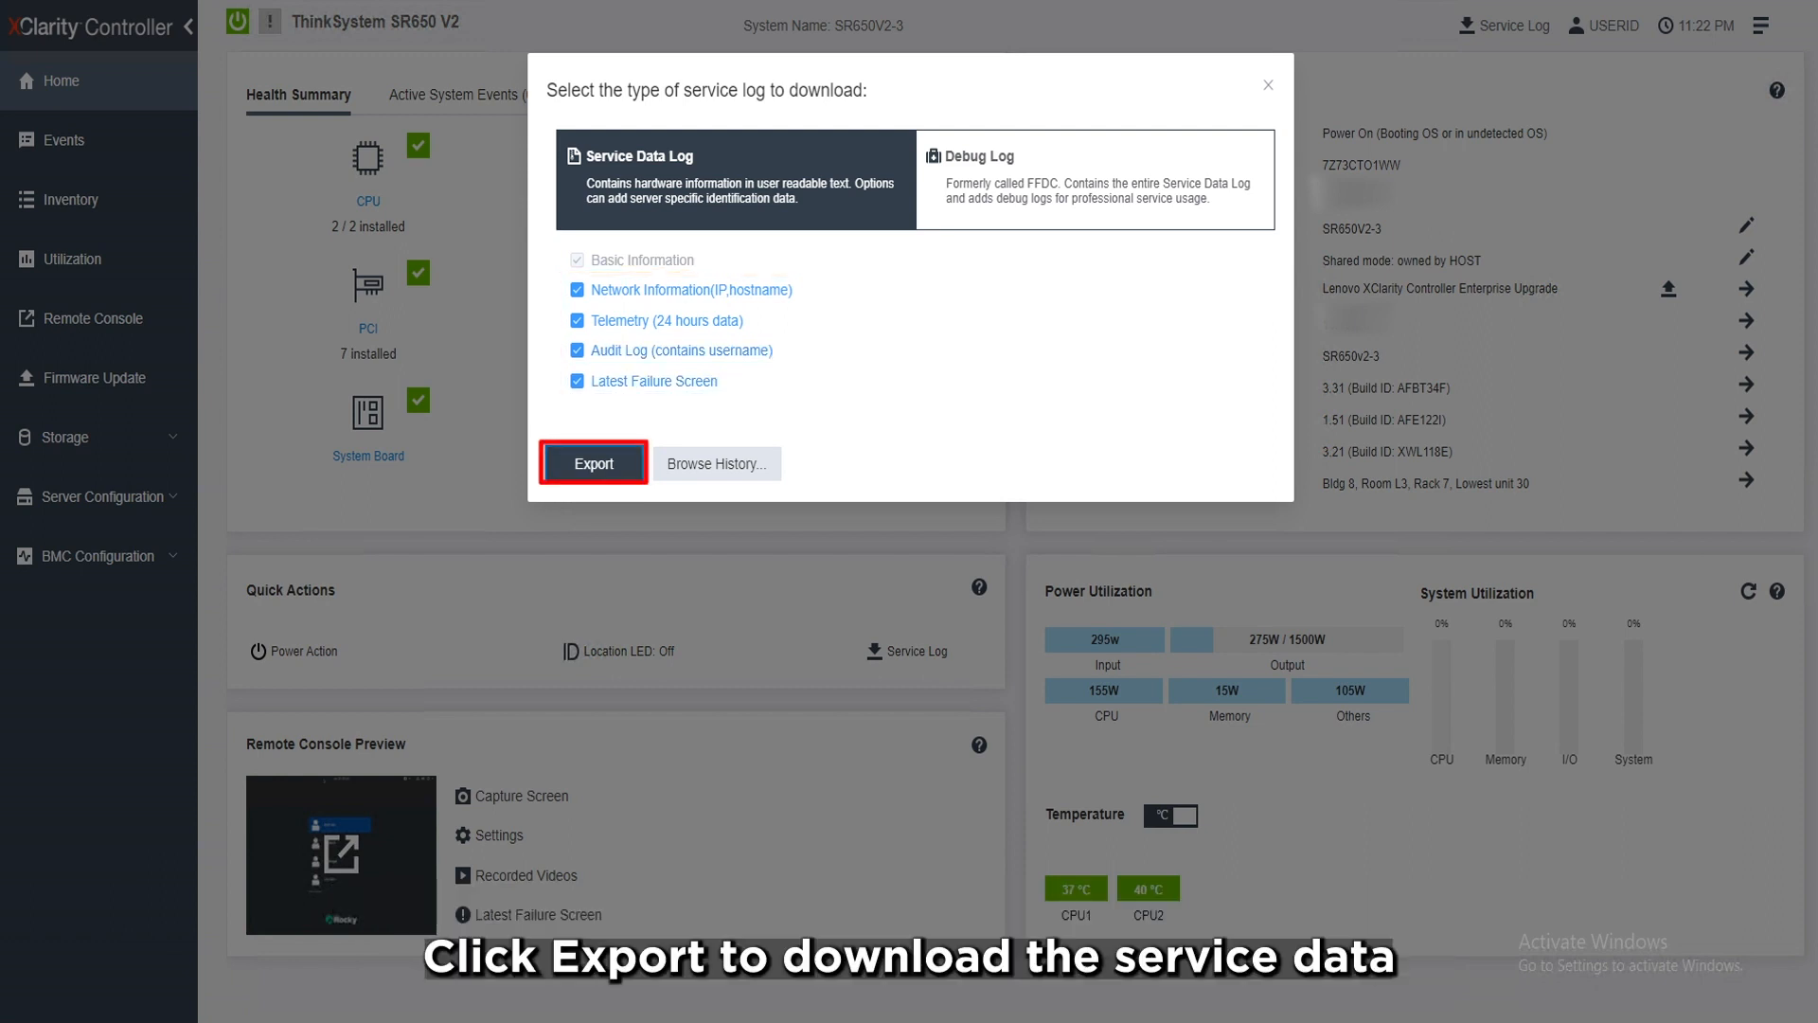
# Export the Service Data Log and wait for the gathered files to be extracted
pyautogui.click(592, 461)
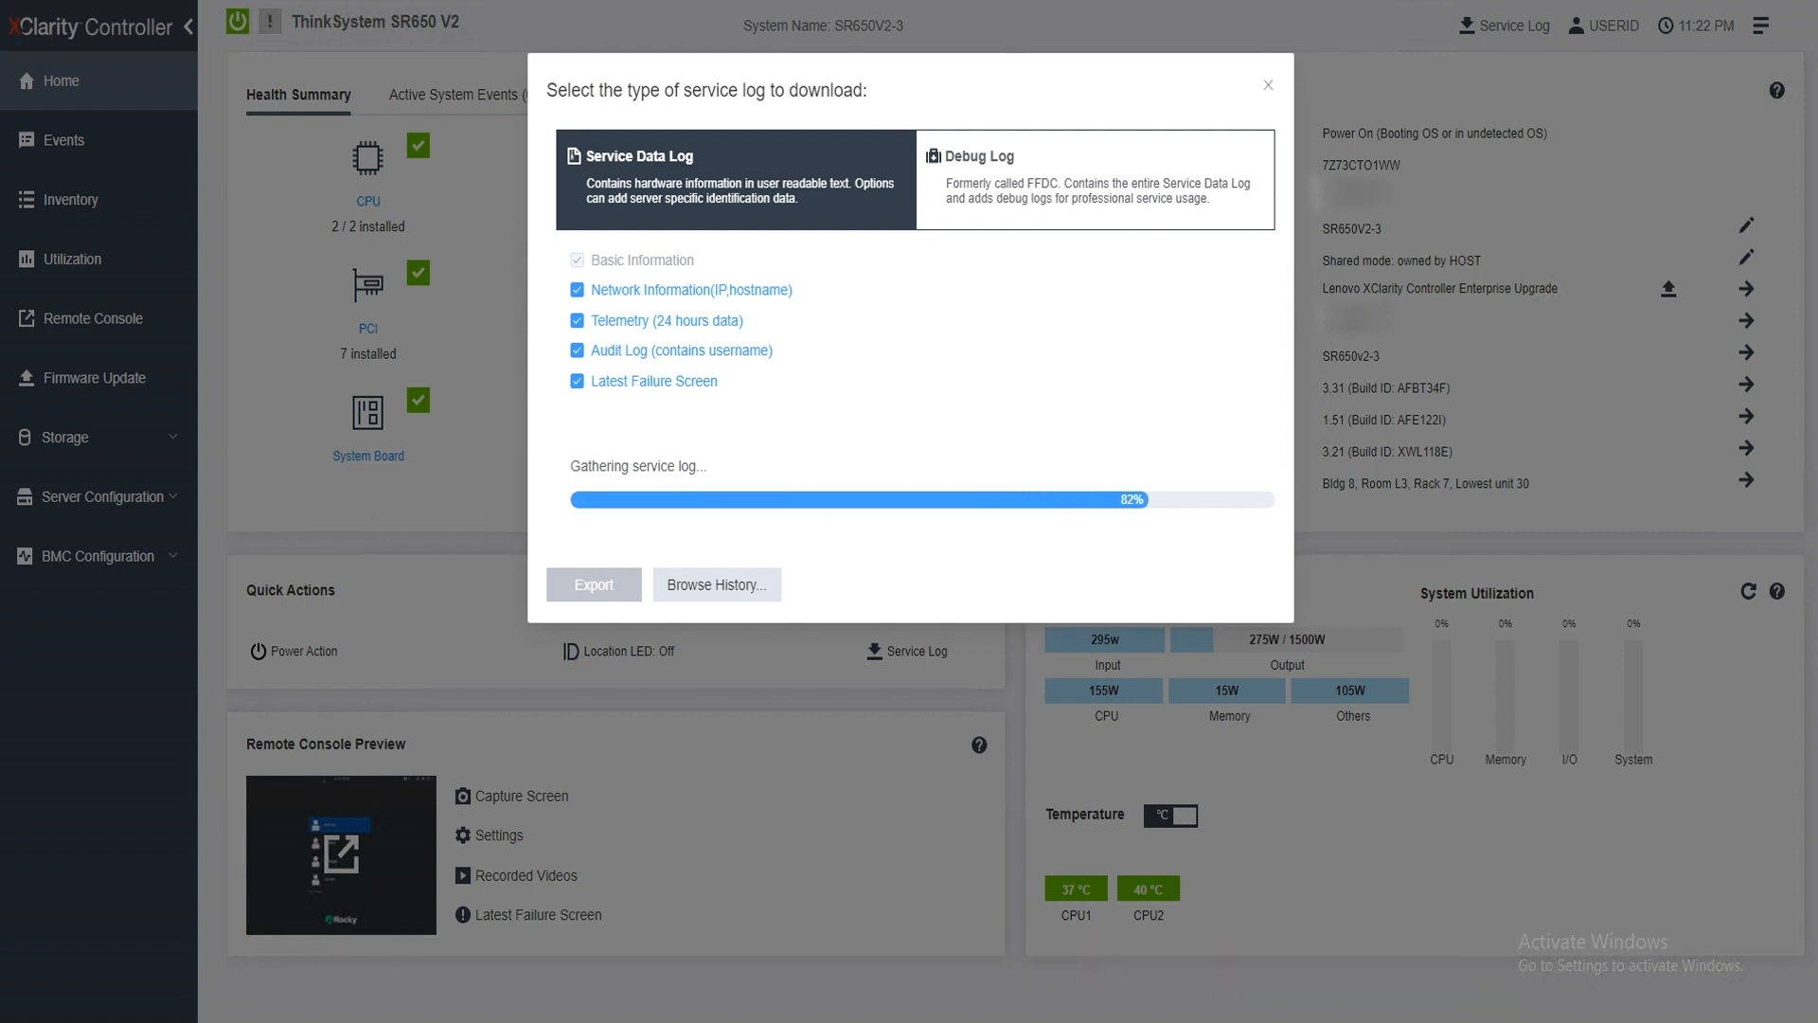
pyautogui.click(594, 583)
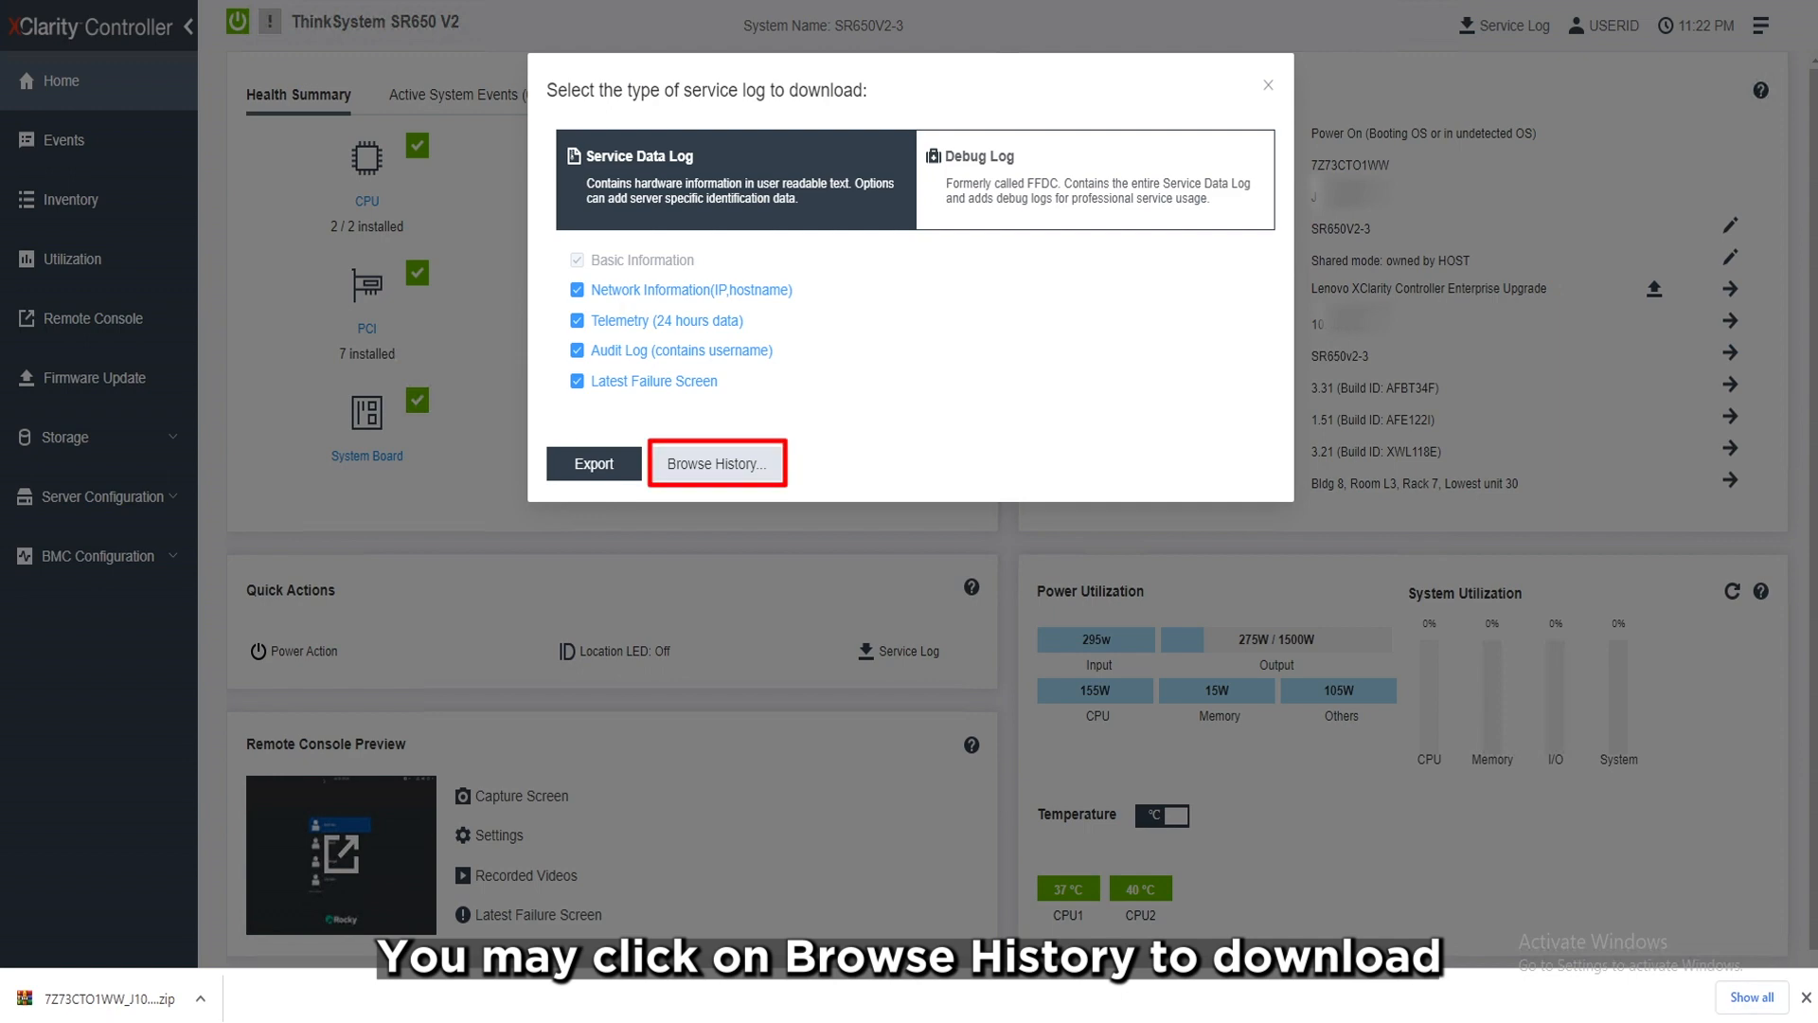
pyautogui.click(716, 463)
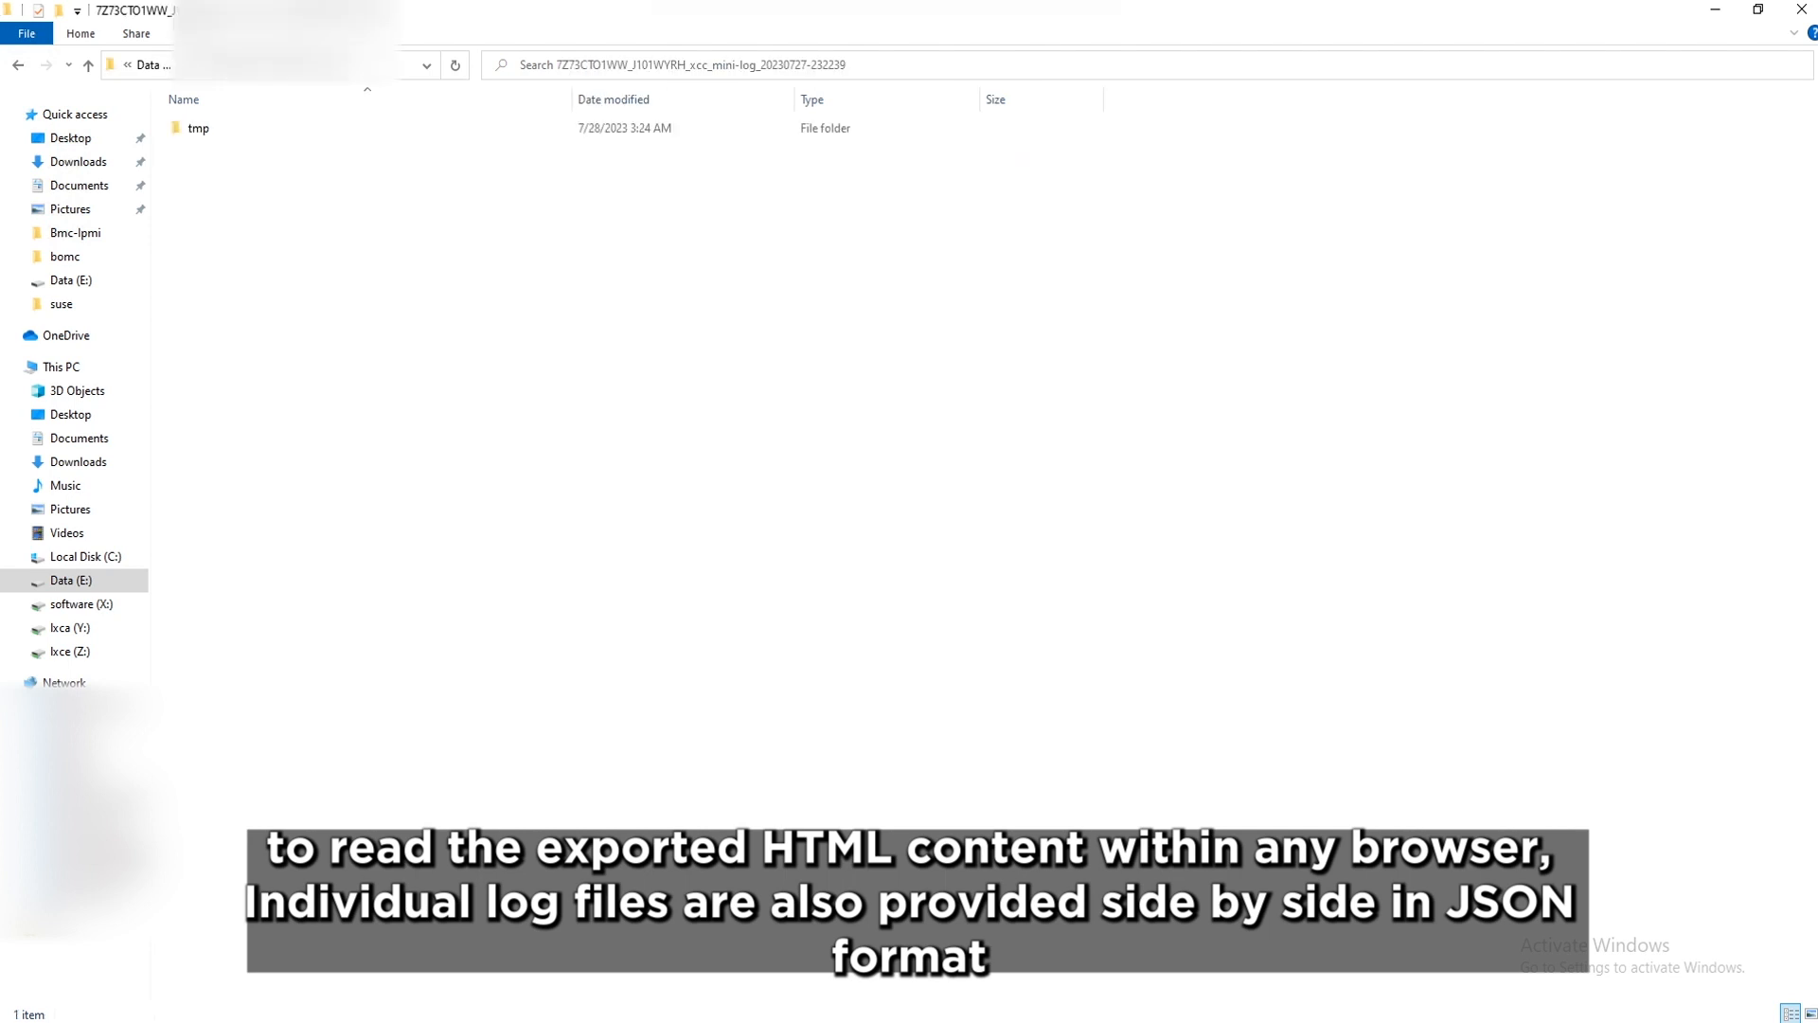
# Open export.html from the extracted tmp folder in the browser
pyautogui.doubleClick(197, 128)
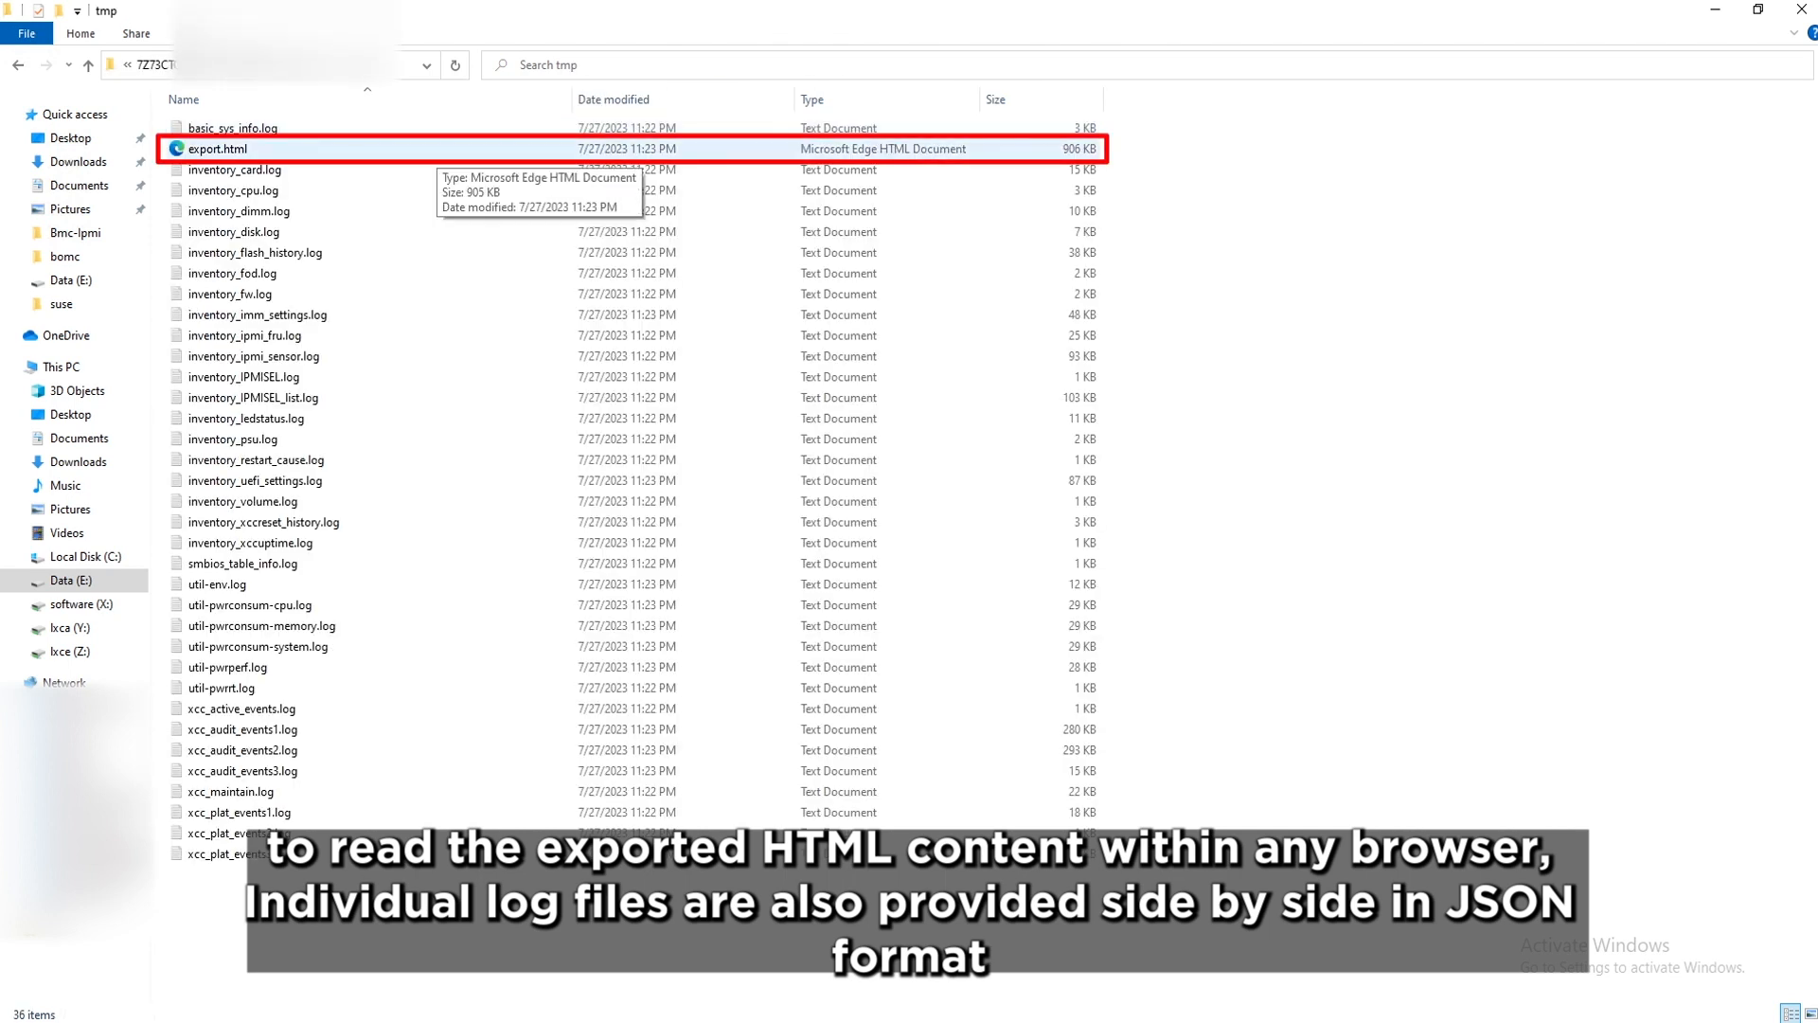
pyautogui.doubleClick(215, 148)
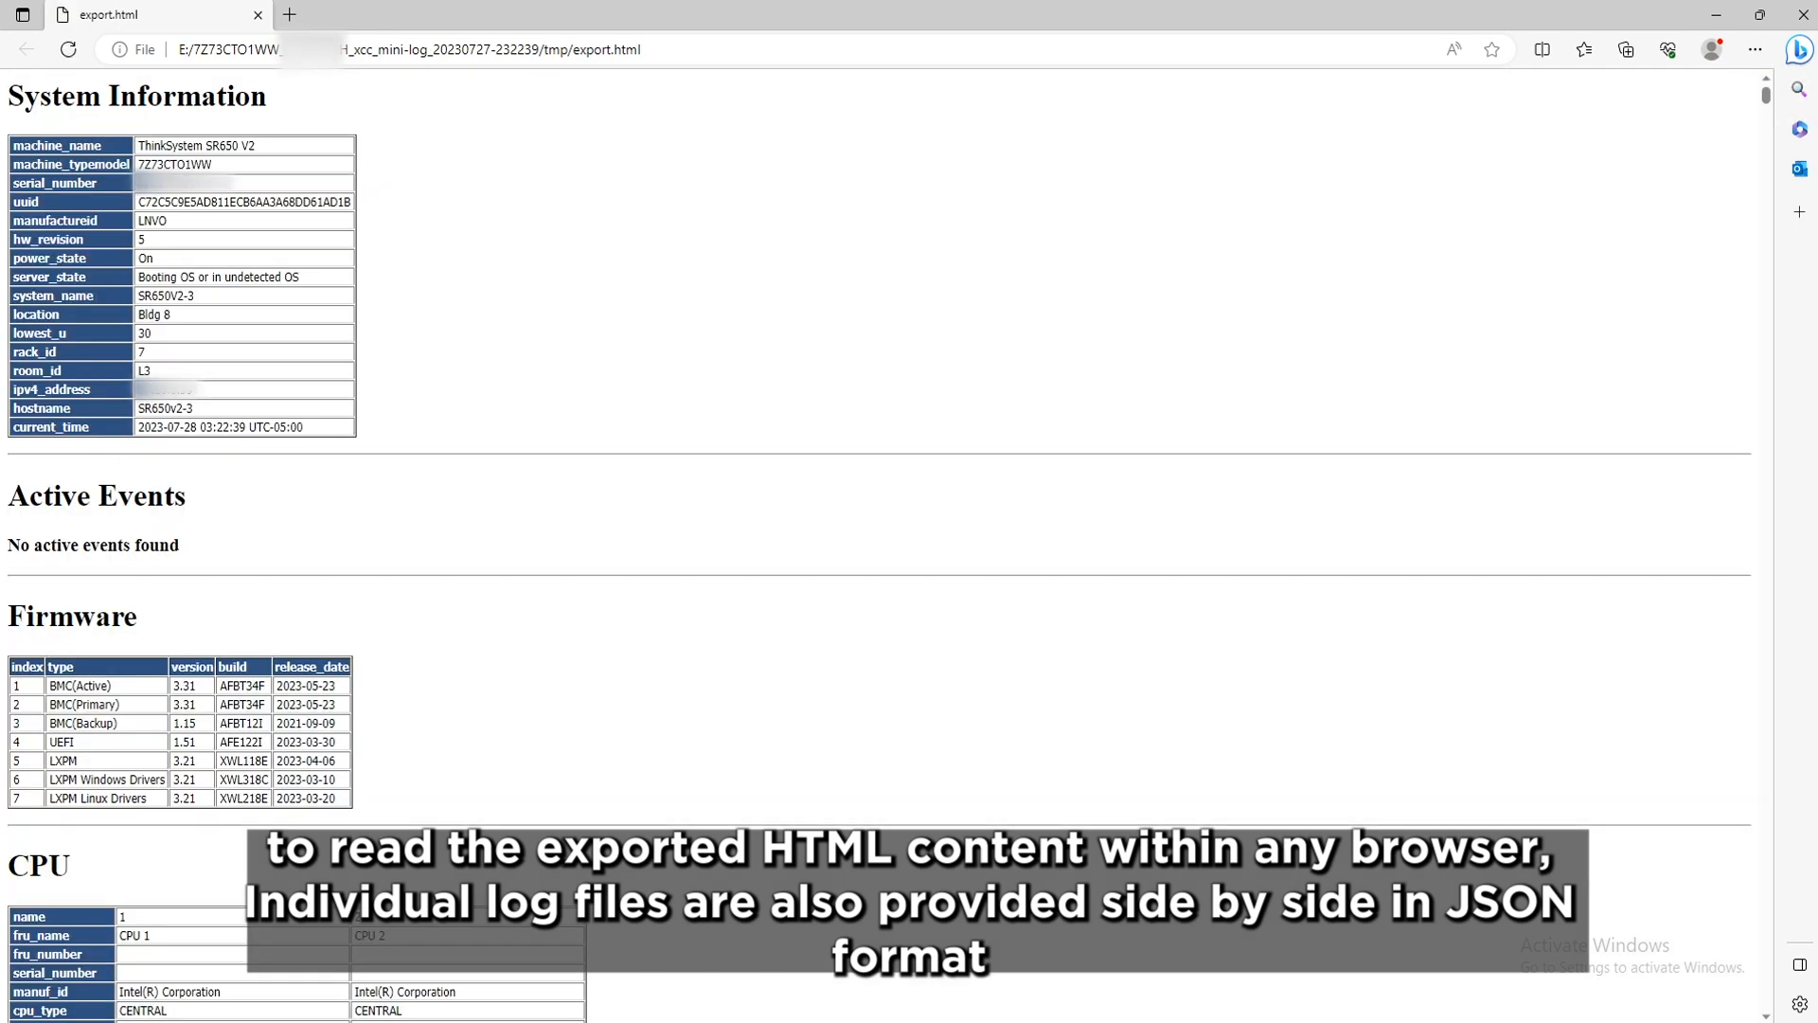